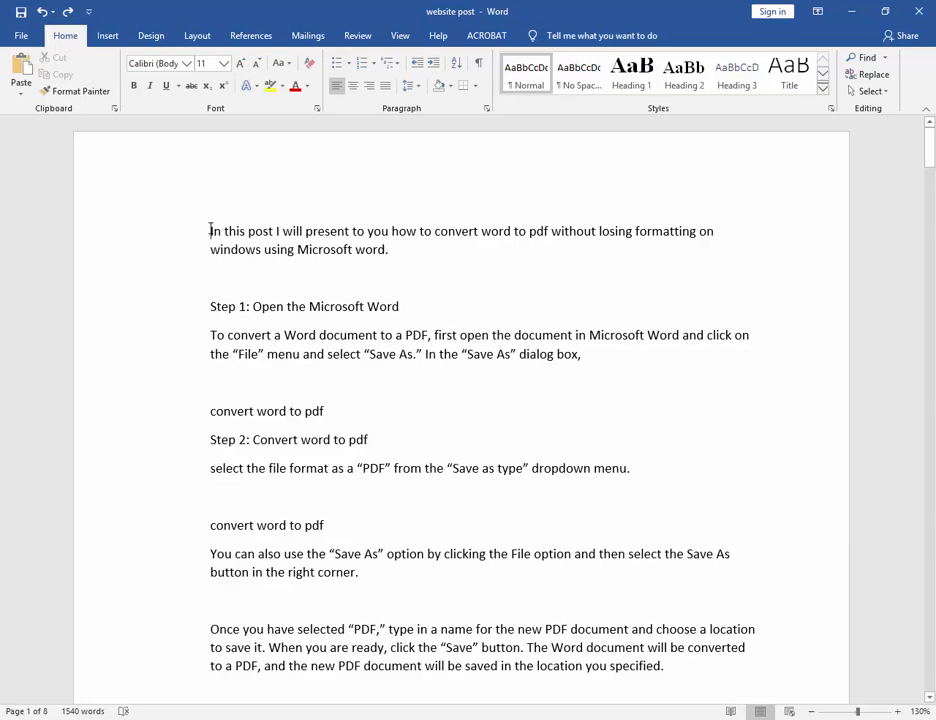
mouse_move(489, 108)
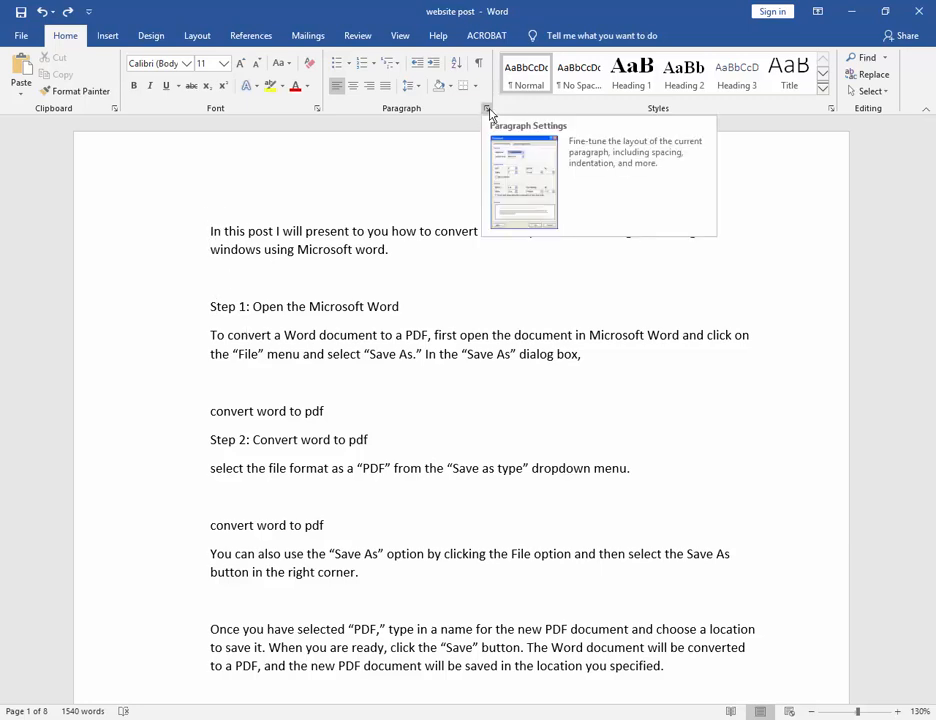
- Open the Paragraph dialog for the first paragraph and go to its Tabs settings
click(489, 108)
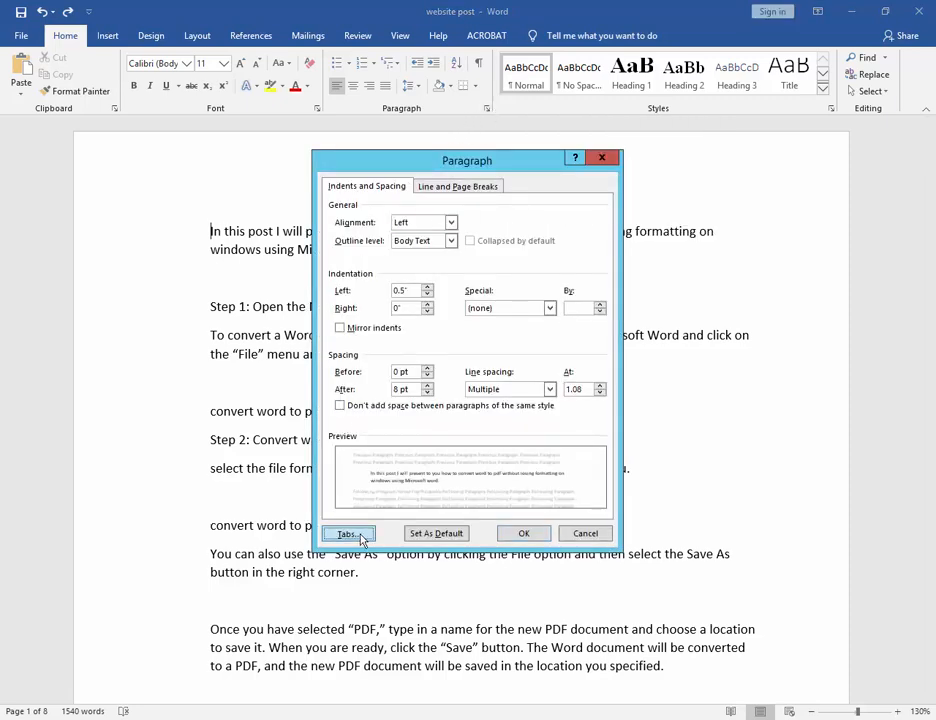
click(347, 533)
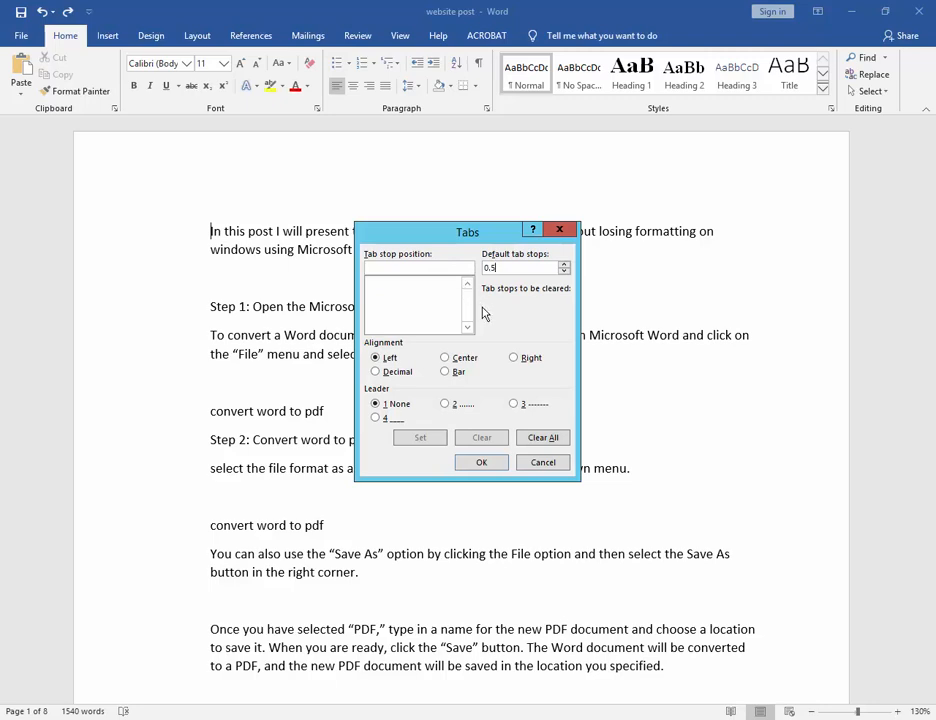
- Apply 0.5-inch default tab stops and close the Tabs dialog
click(542, 462)
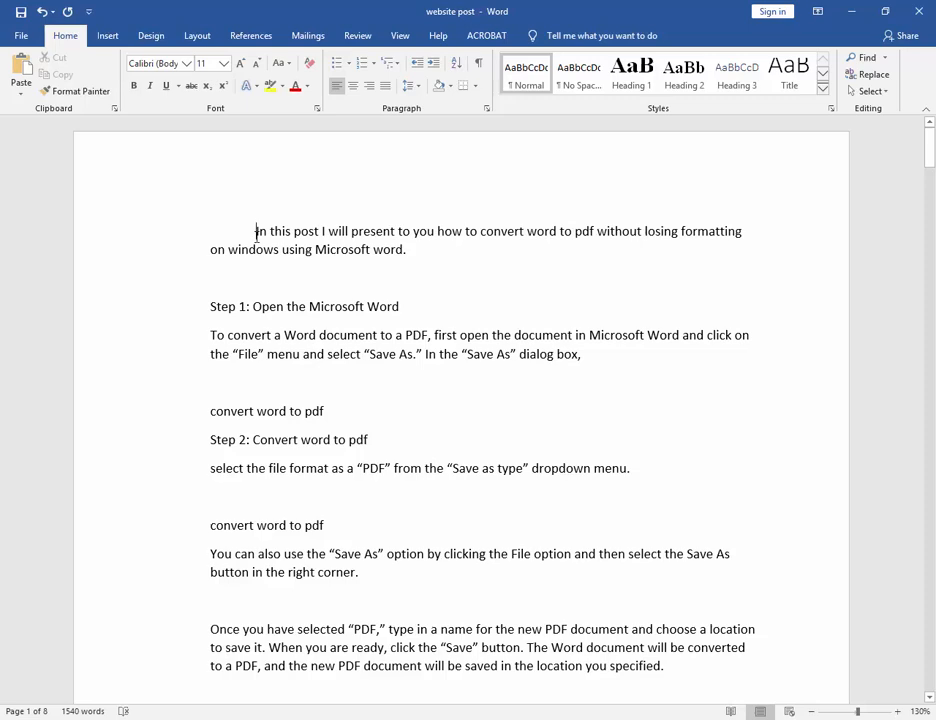
mouse_move(397, 234)
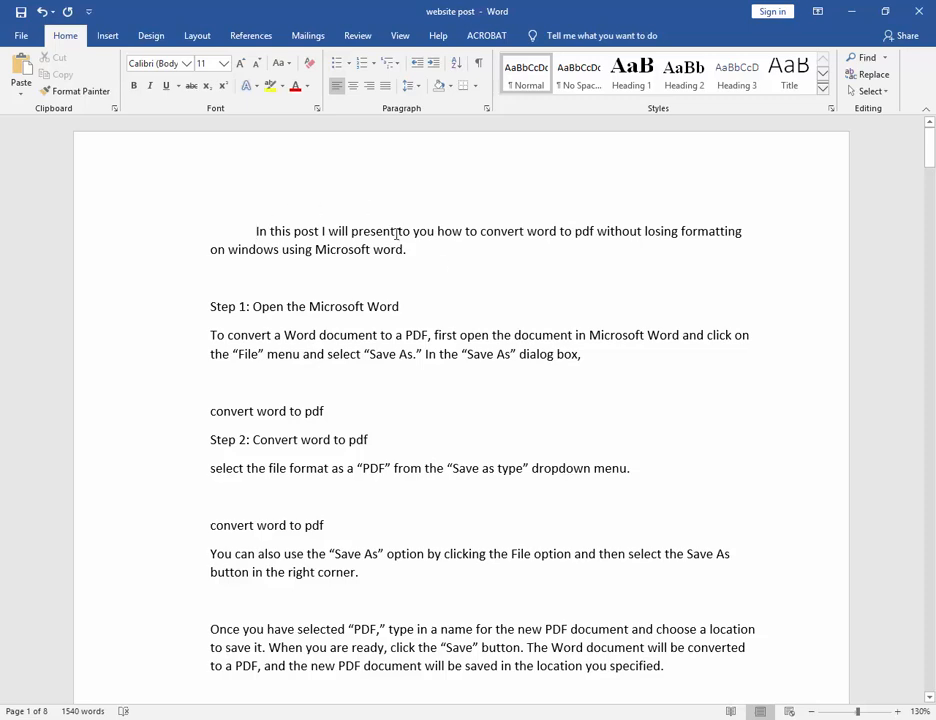